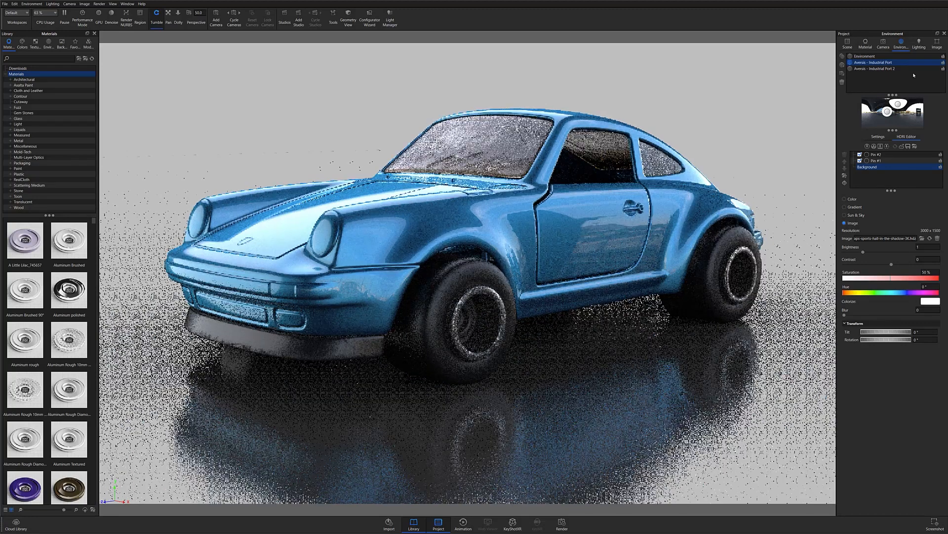
Step: Select Industrial Port 2 and place highlight Pin #1 on the car's body via Set Highlight
left_click(878, 68)
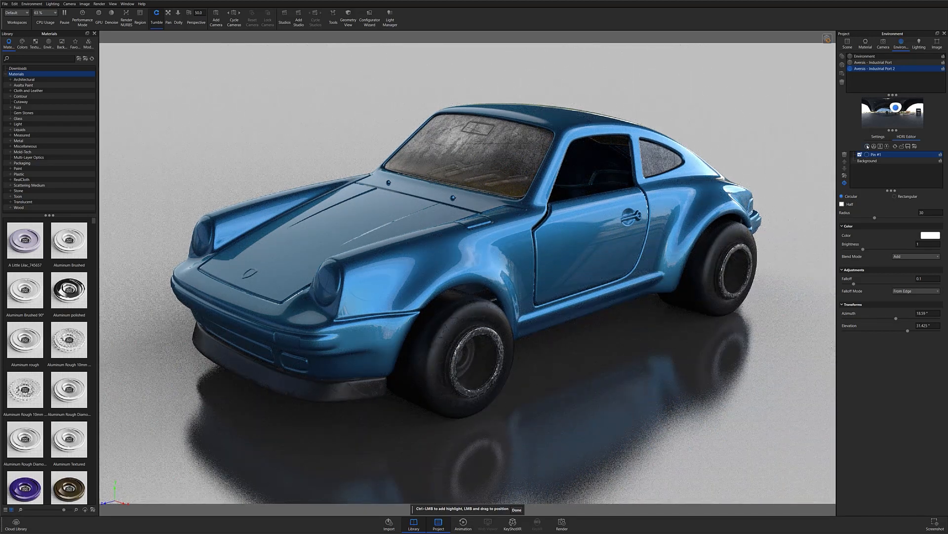
left_click(915, 256)
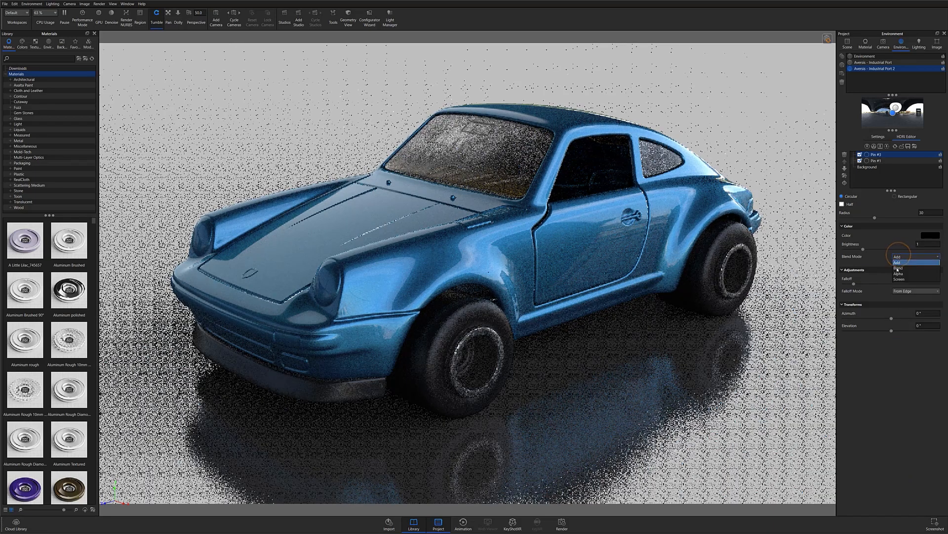
Step: Set Pin #2 to black with an adjusted blend mode, then place highlight Pins #3 and #4
left_click(899, 274)
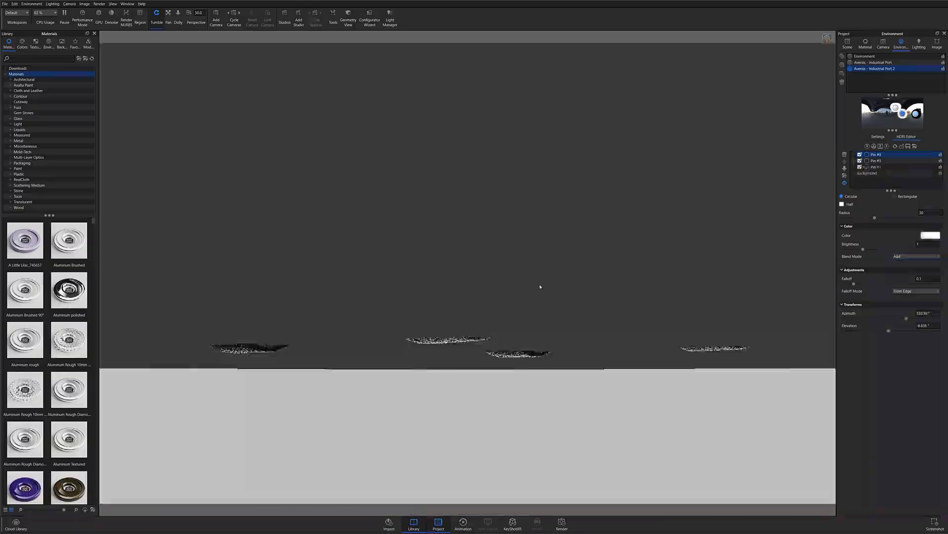
left_click(929, 235)
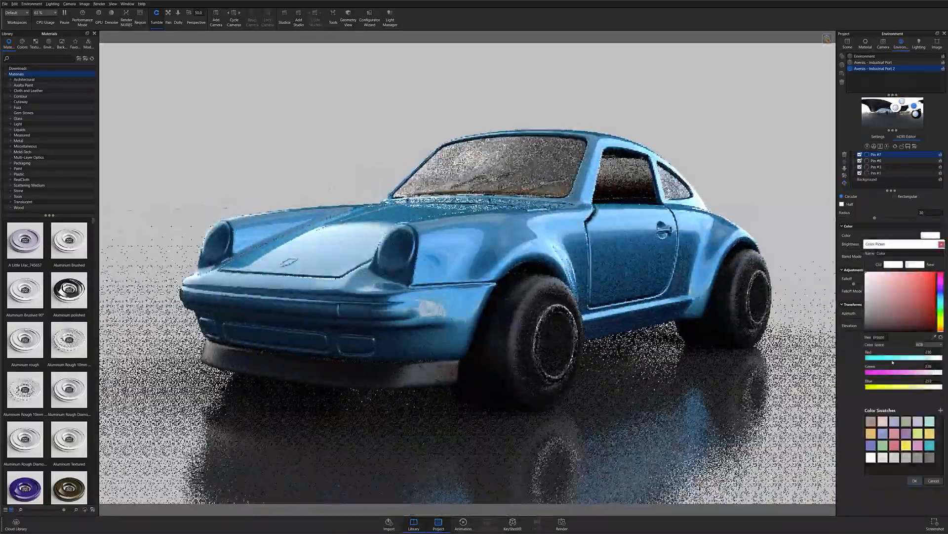